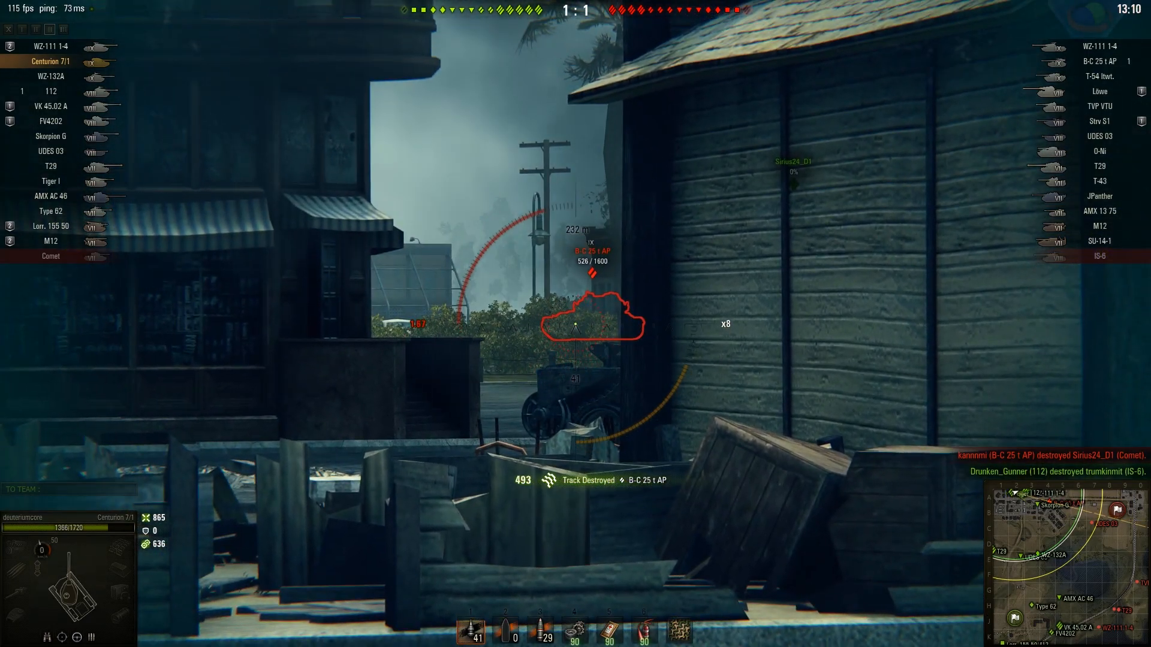
Switch from the World of Tanks match to Command Prompt, where ethminer_orig.exe generates the DAG on the GTX 1070 Ti.
left_click(575, 323)
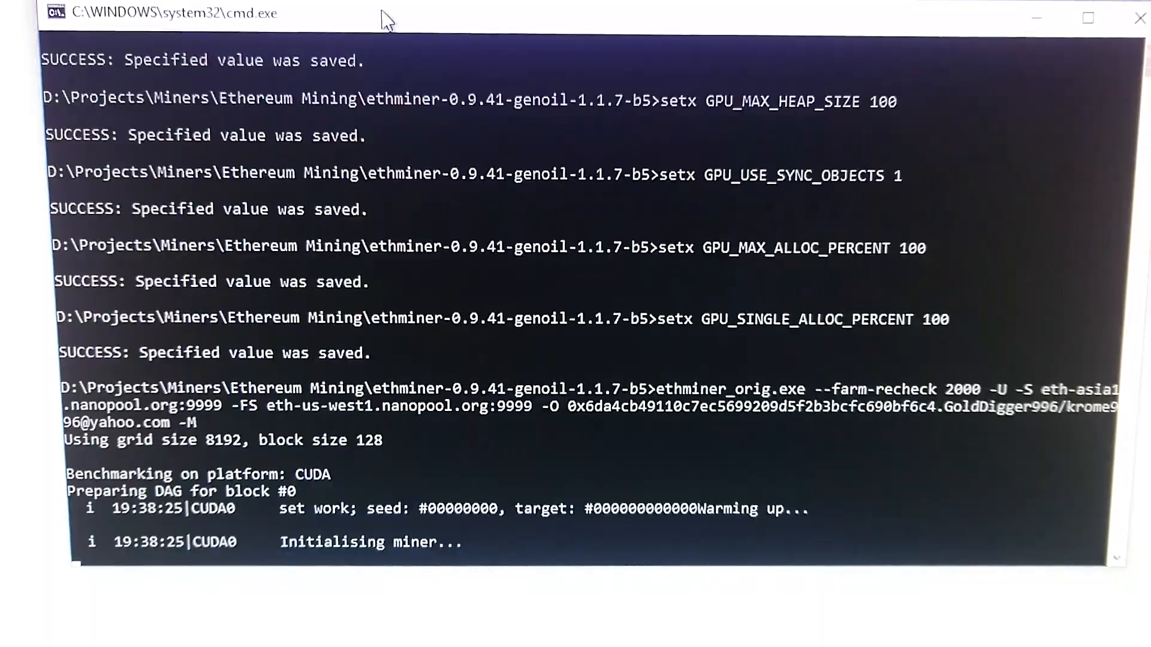
scroll("down", 3)
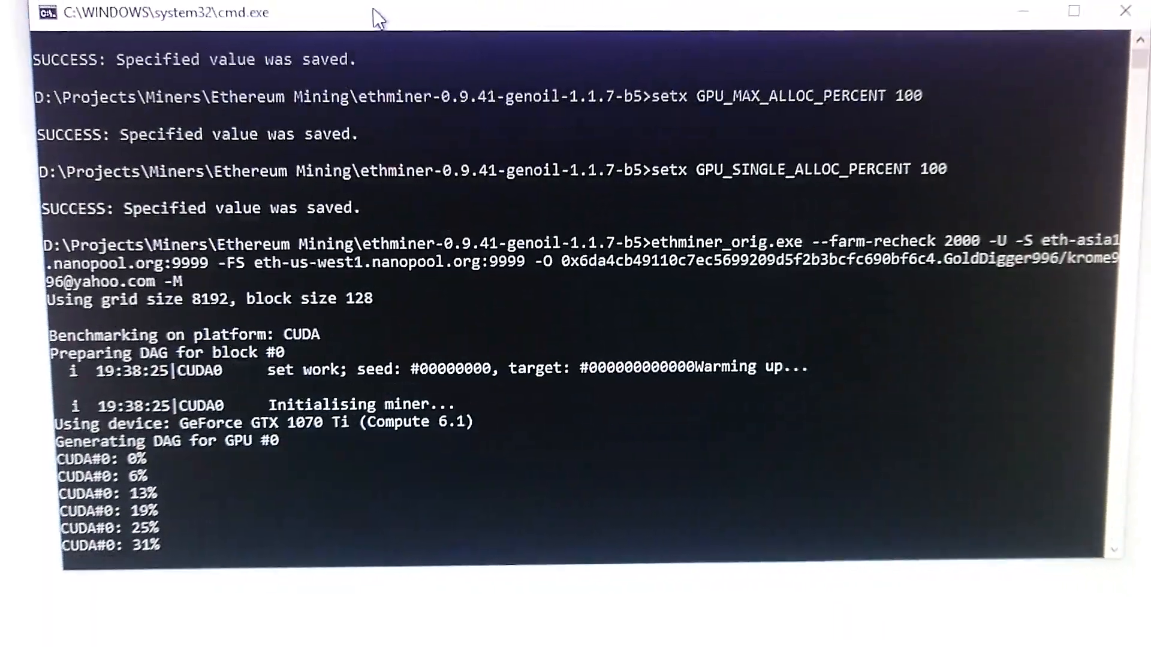